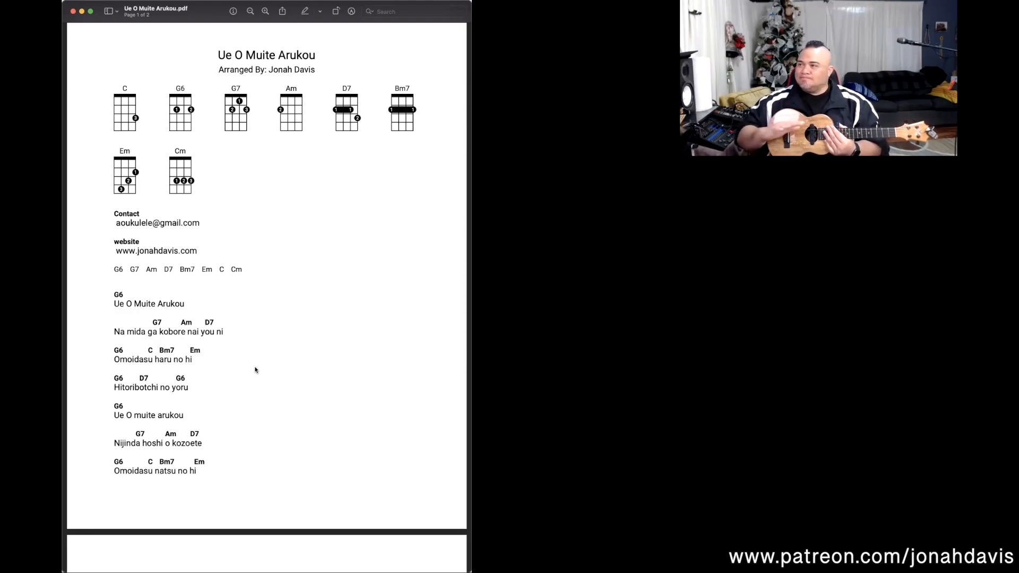
pyautogui.moveTo(284, 372)
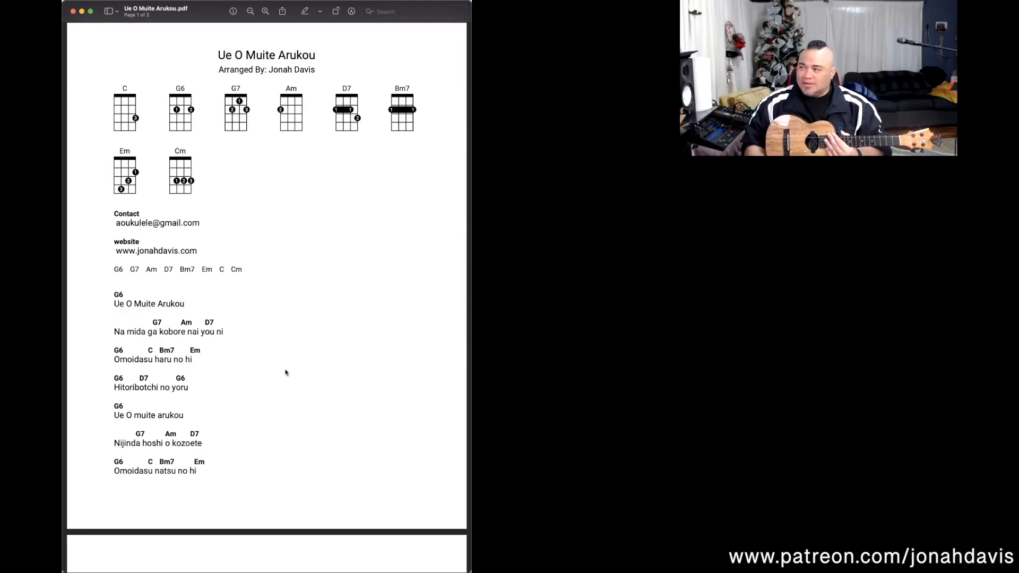
# Step: Open the chord sheet PDF and scroll down toward page 2
pyautogui.doubleClick(148, 303)
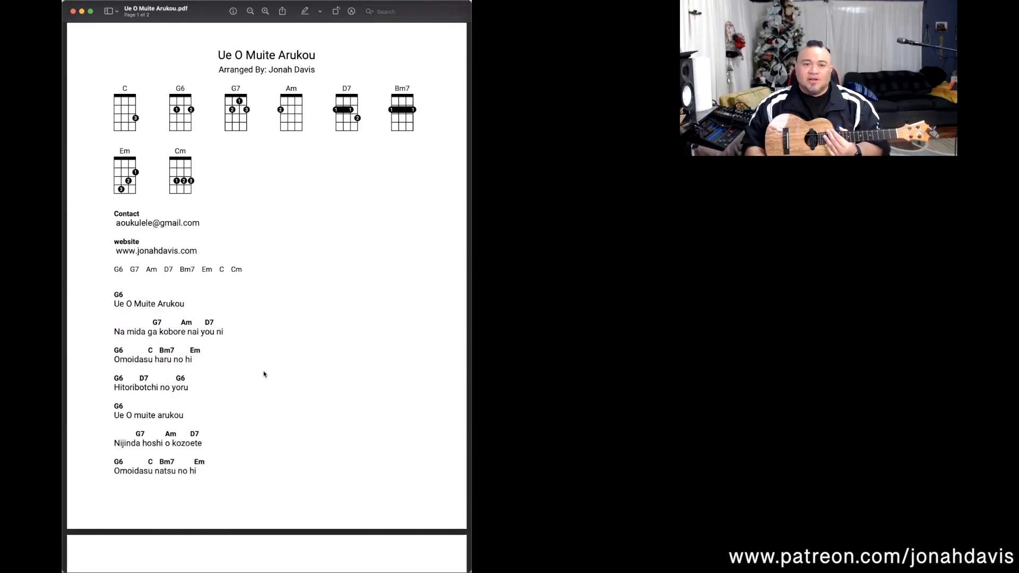
pyautogui.moveTo(304, 371)
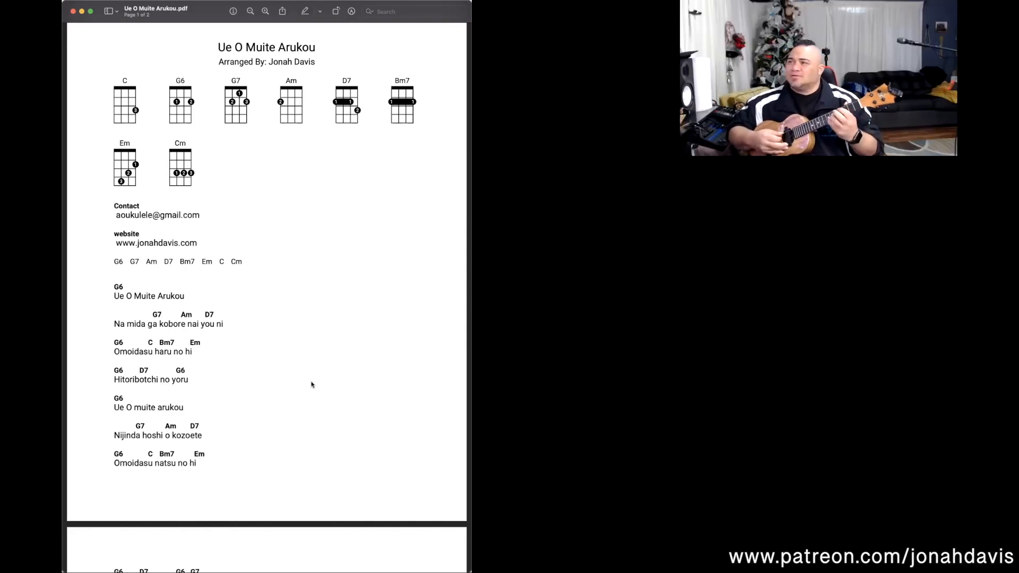
pyautogui.scroll(-3)
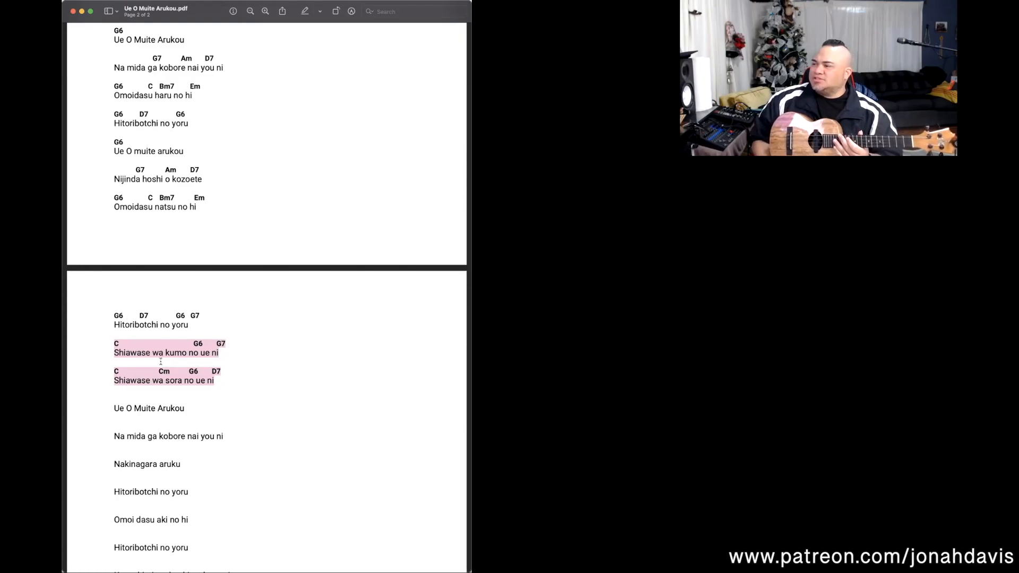
pyautogui.moveTo(345, 314)
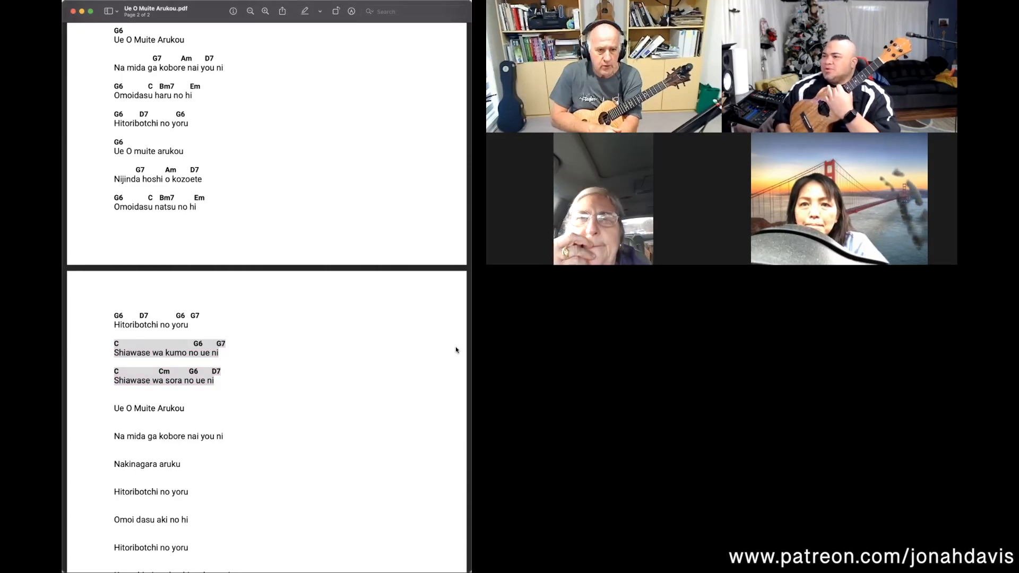
pyautogui.moveTo(339, 396)
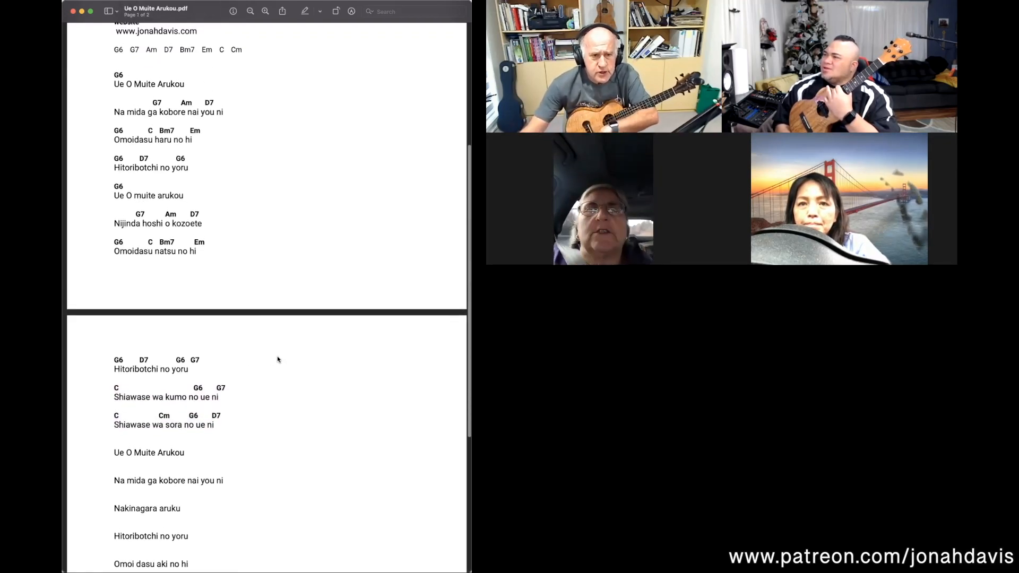
pyautogui.scroll(-3)
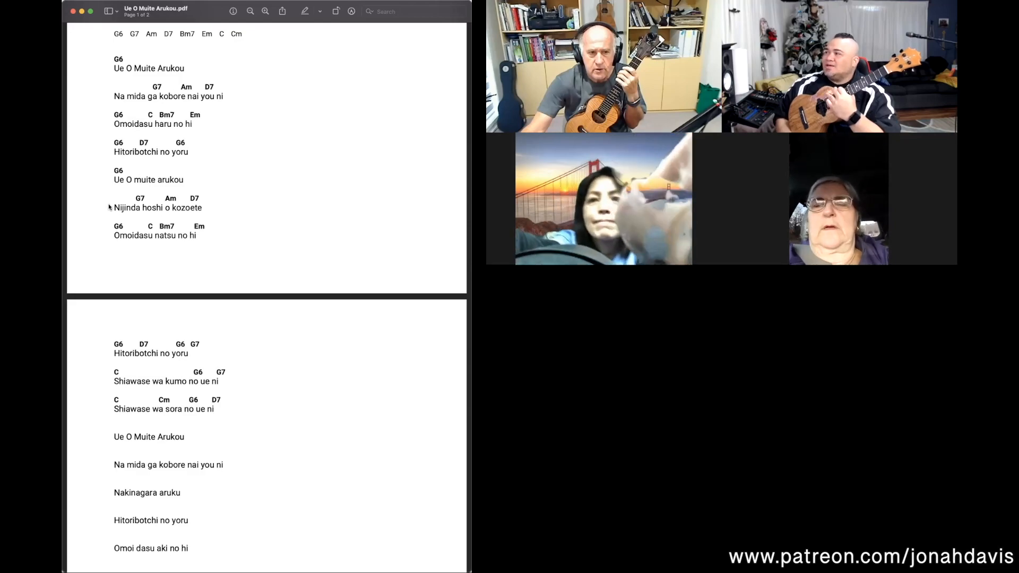
pyautogui.moveTo(100, 212)
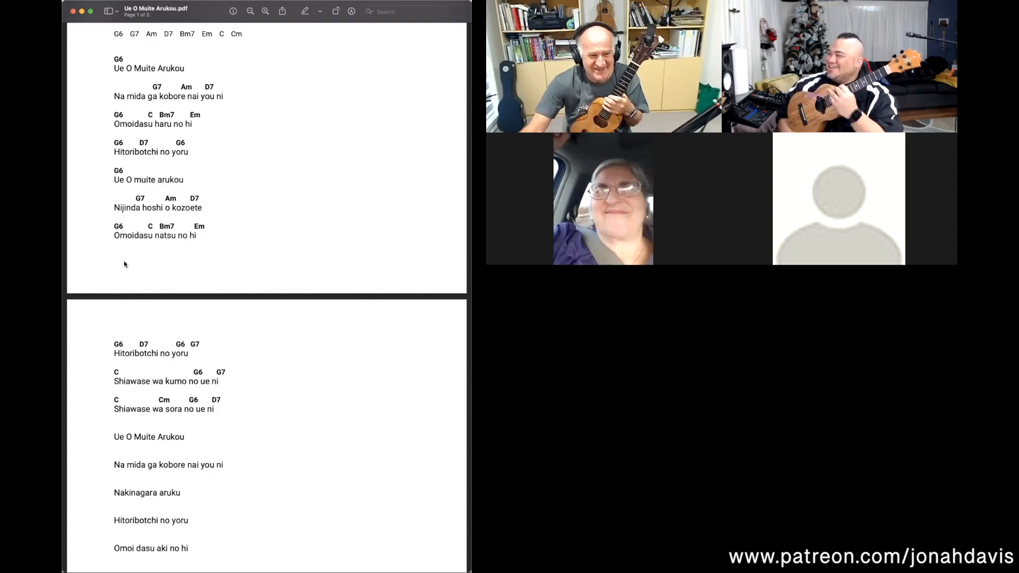
pyautogui.moveTo(290, 333)
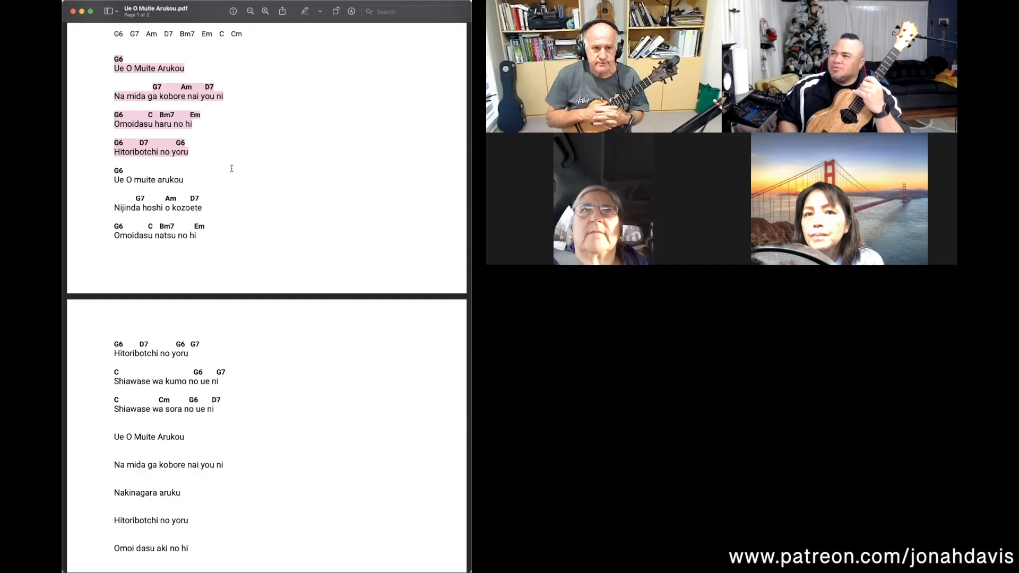
pyautogui.scroll(-3)
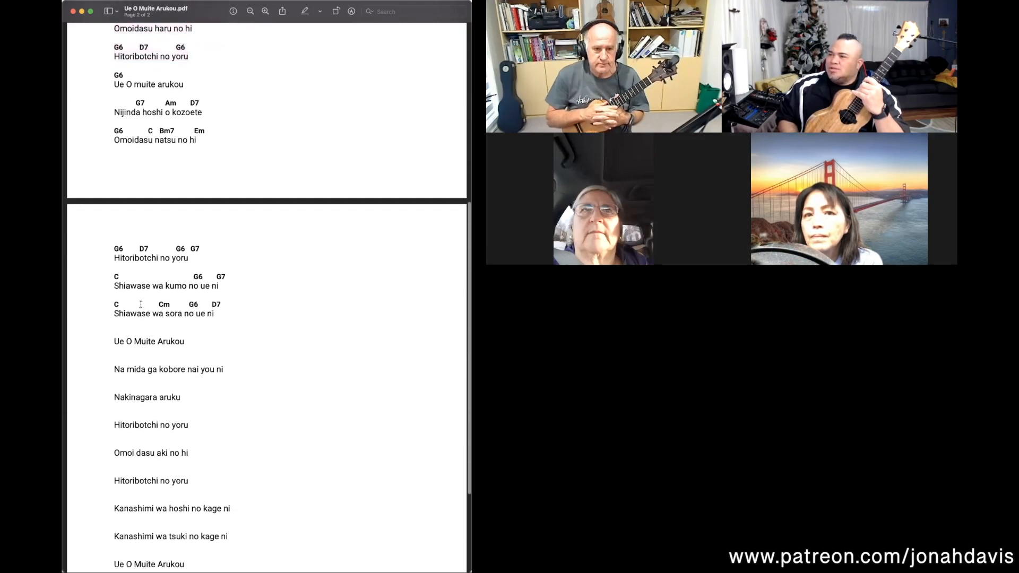
# Step: Select the 'Shiawase wa sora no ue ni' and 'Ue O Muite Arukou' lines on page 2
pyautogui.moveTo(116, 304); pyautogui.dragTo(184, 341)
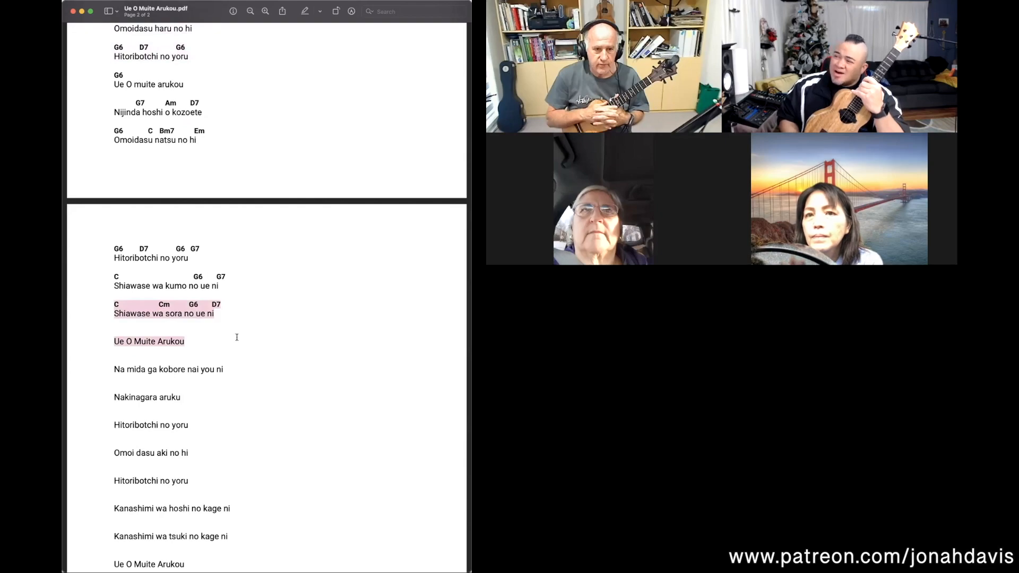
pyautogui.scroll(-3)
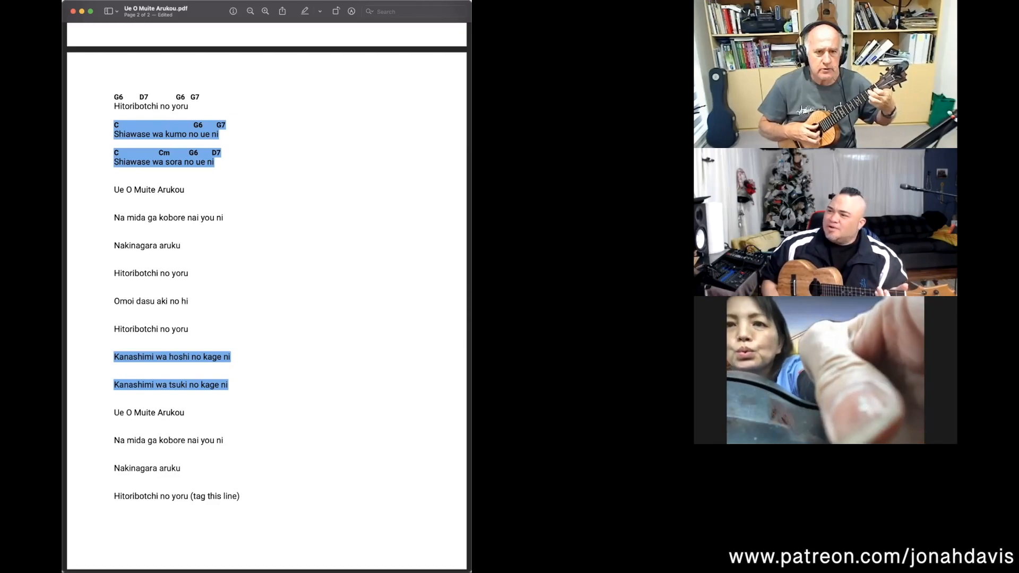
# Step: Scroll further through the chord sheet past page 2's highlighted chorus
pyautogui.scroll(-3)
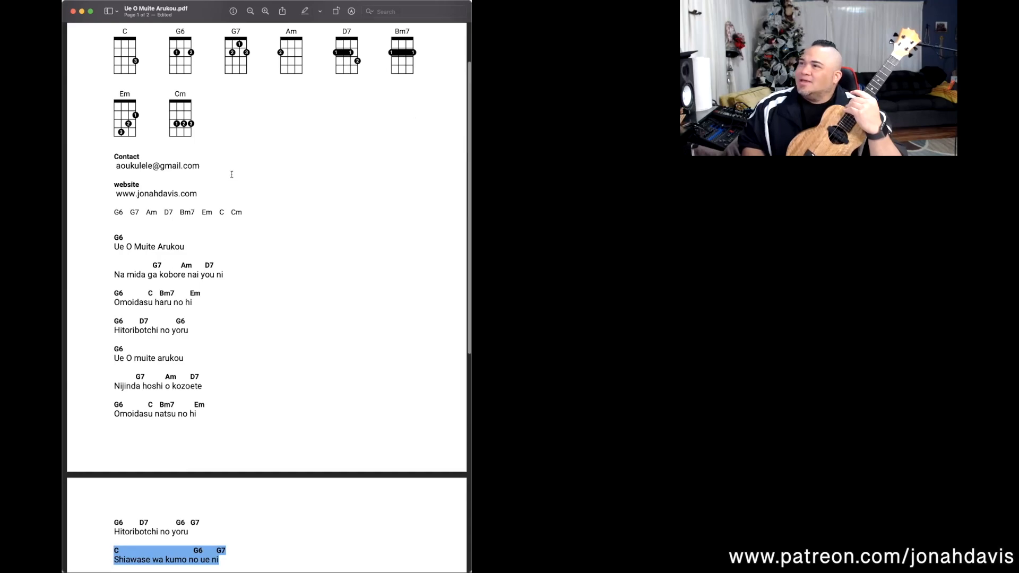
pyautogui.moveTo(321, 226)
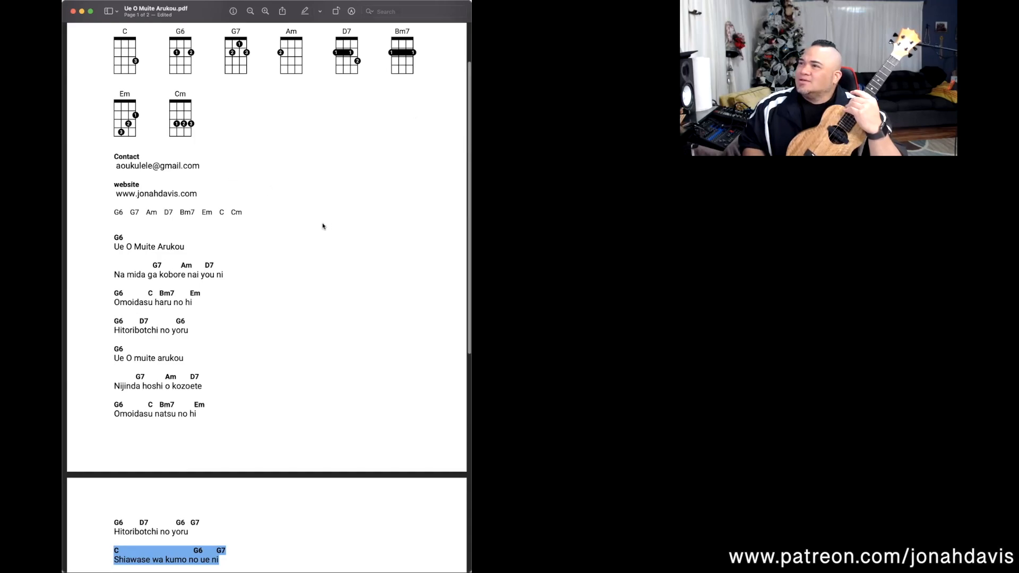
pyautogui.moveTo(328, 201)
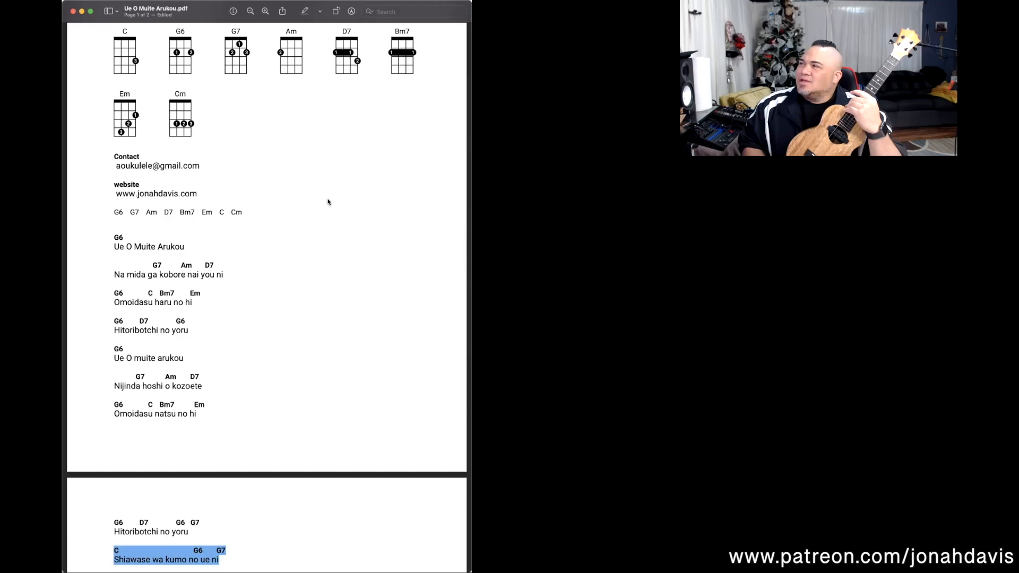
# Step: Scroll from page 1's verse chords down to page 2's highlighted Shiawase wa chorus
pyautogui.scroll(-3)
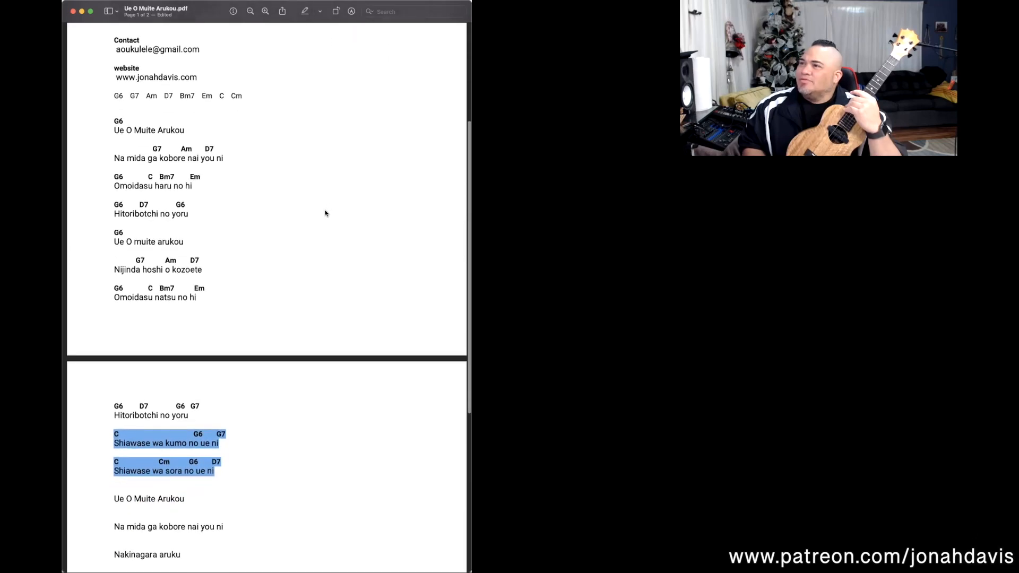
pyautogui.scroll(-3)
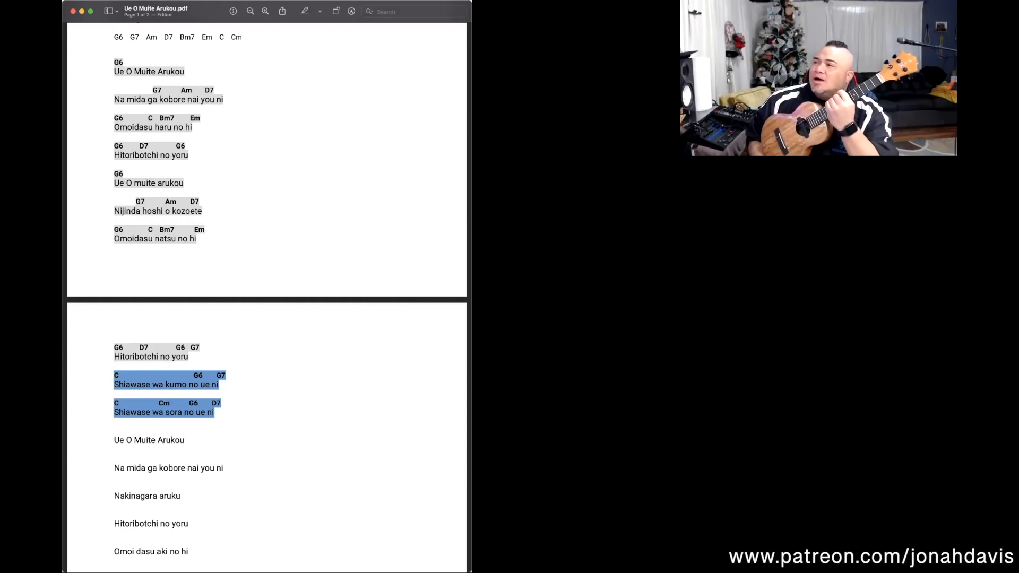
pyautogui.scroll(-3)
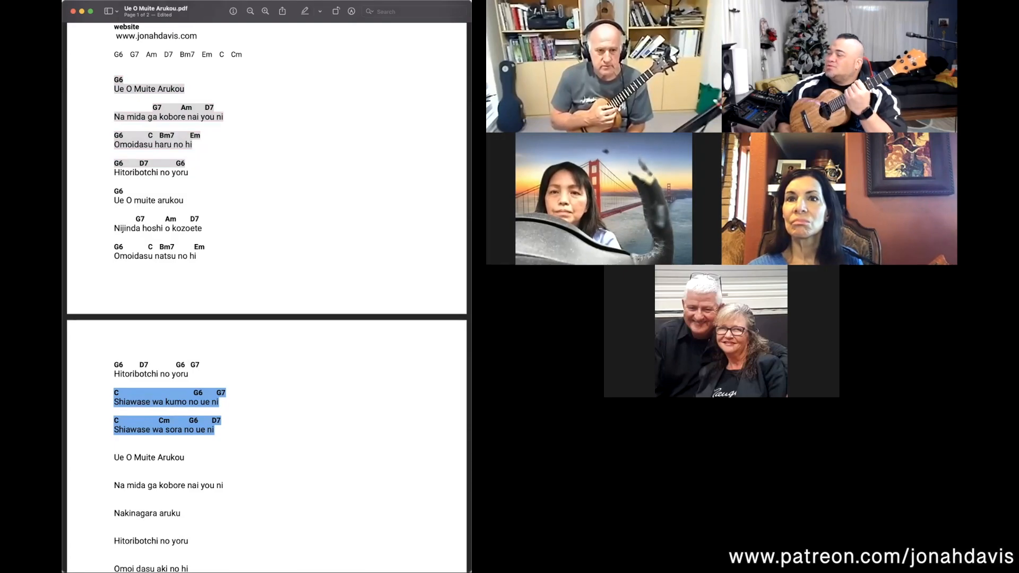
pyautogui.moveTo(312, 224)
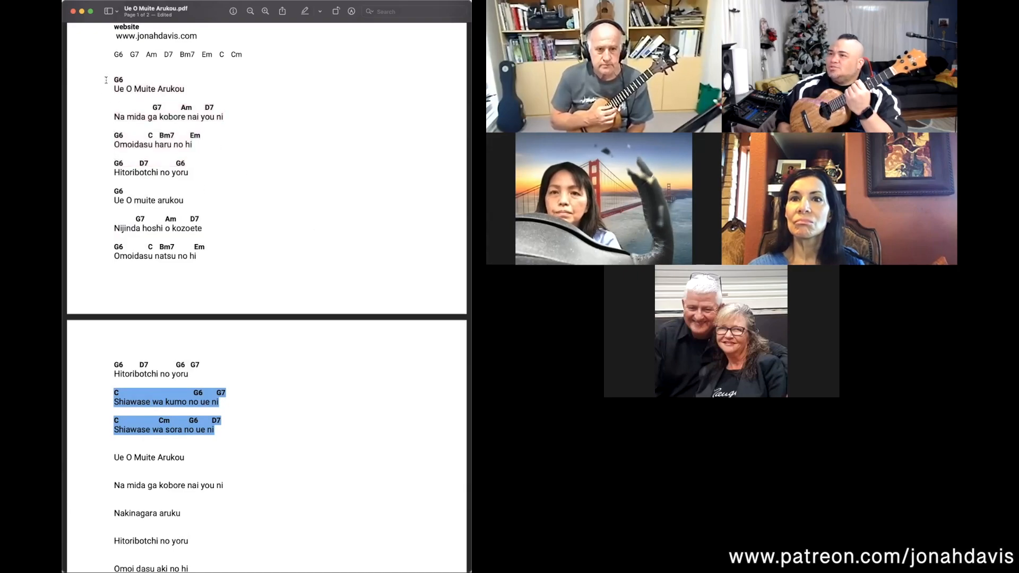
pyautogui.scroll(-3)
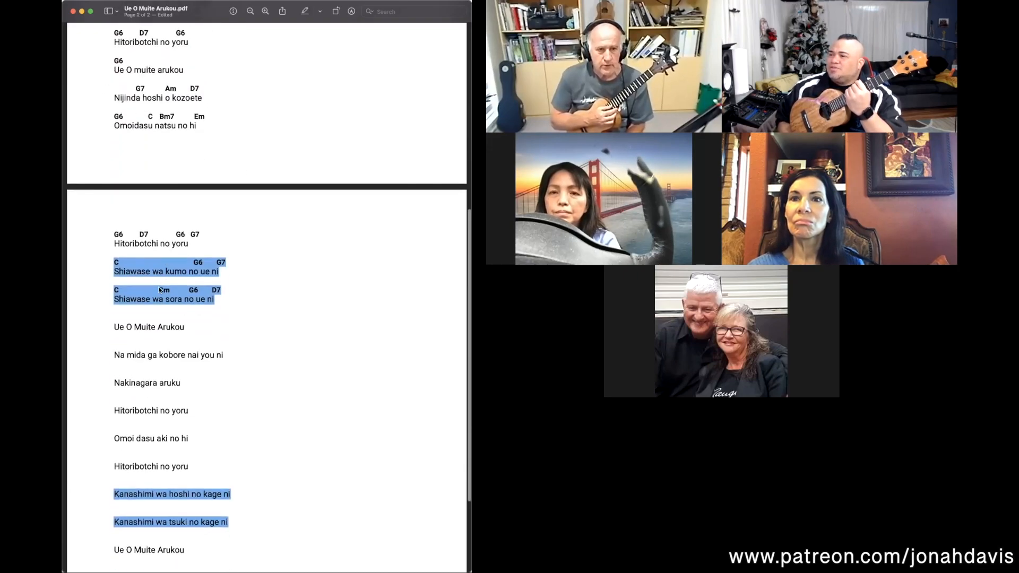
pyautogui.scroll(-3)
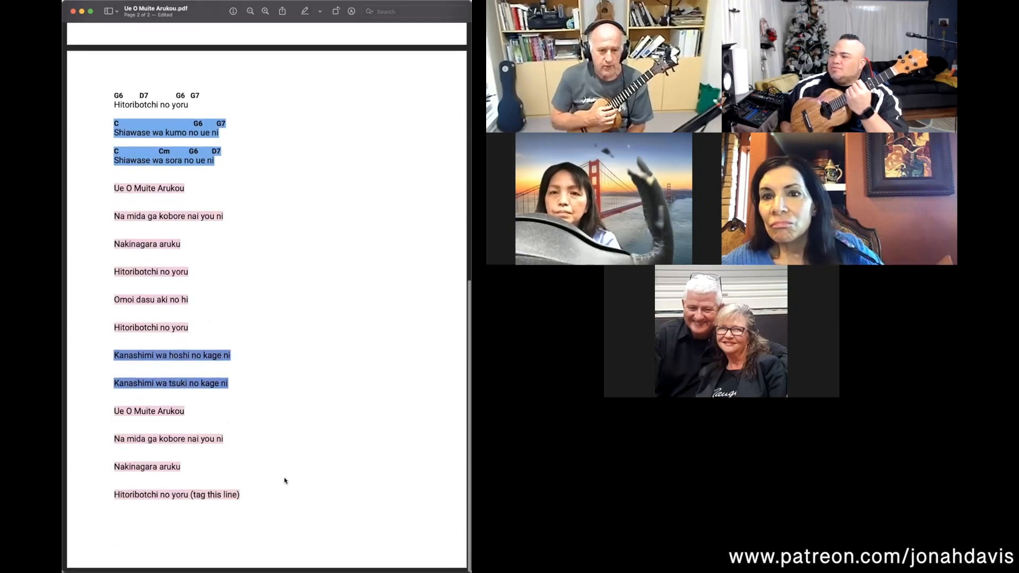
pyautogui.scroll(-3)
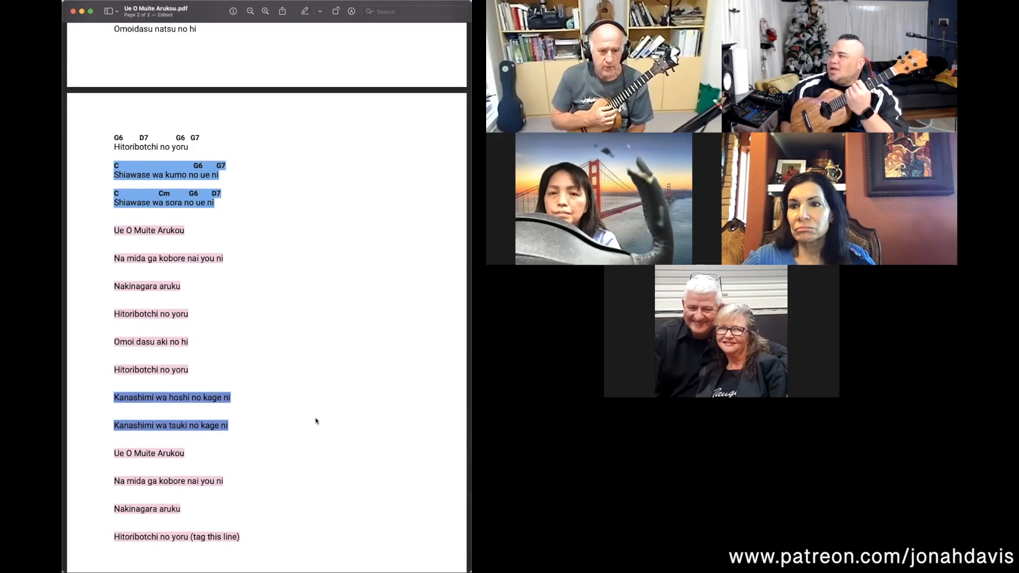
pyautogui.scroll(-3)
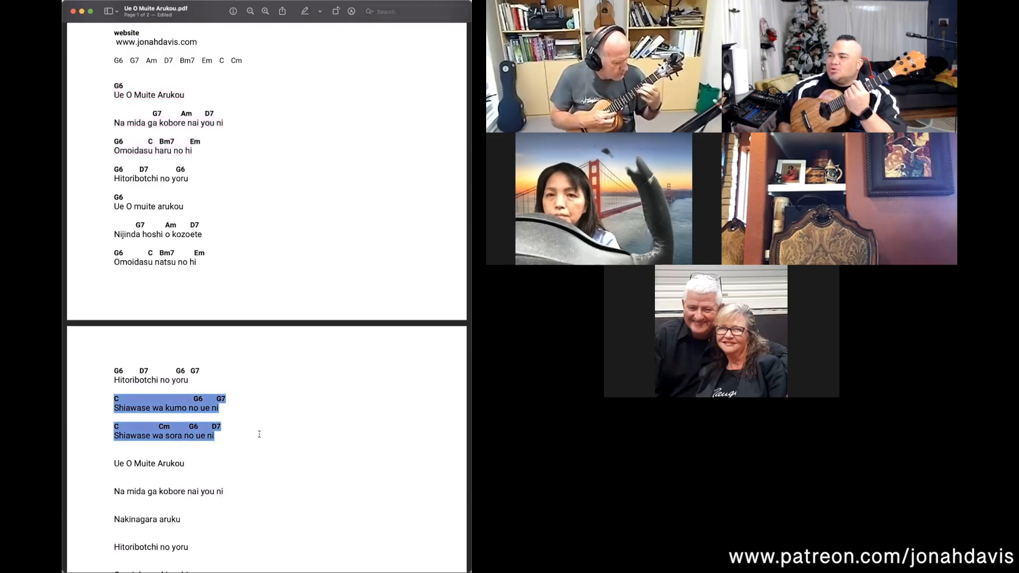
pyautogui.scroll(-3)
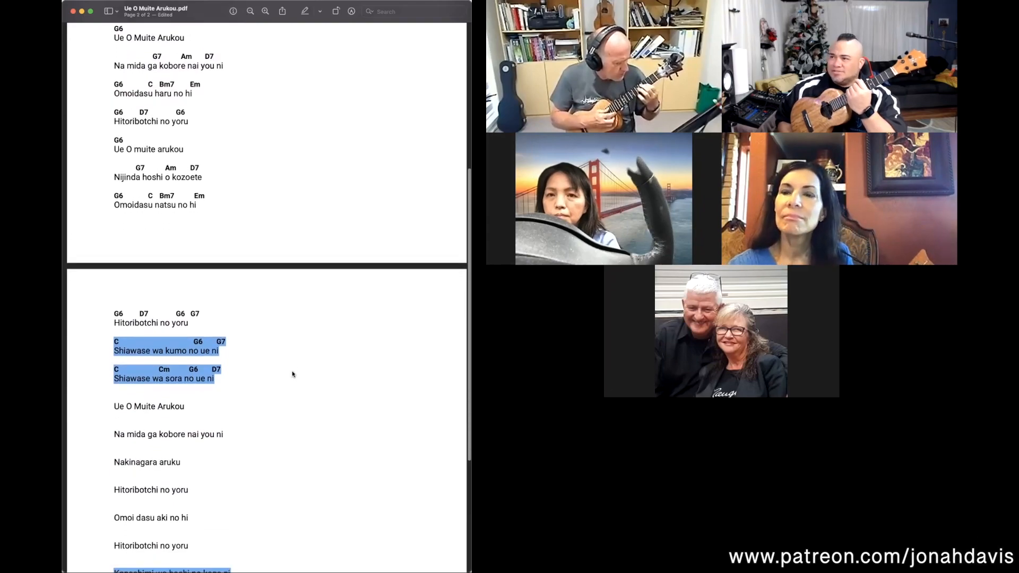
pyautogui.scroll(-3)
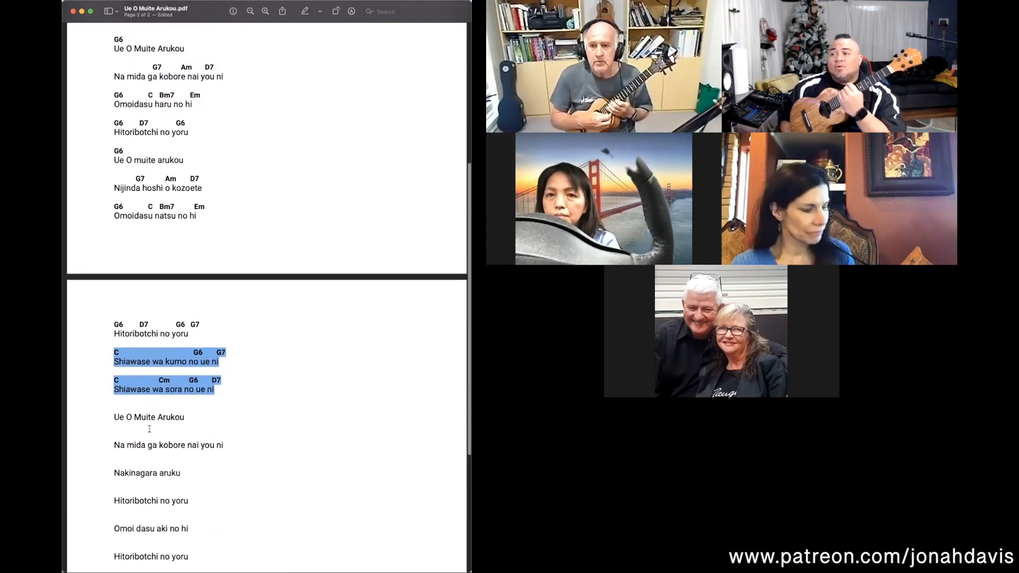
pyautogui.scroll(-3)
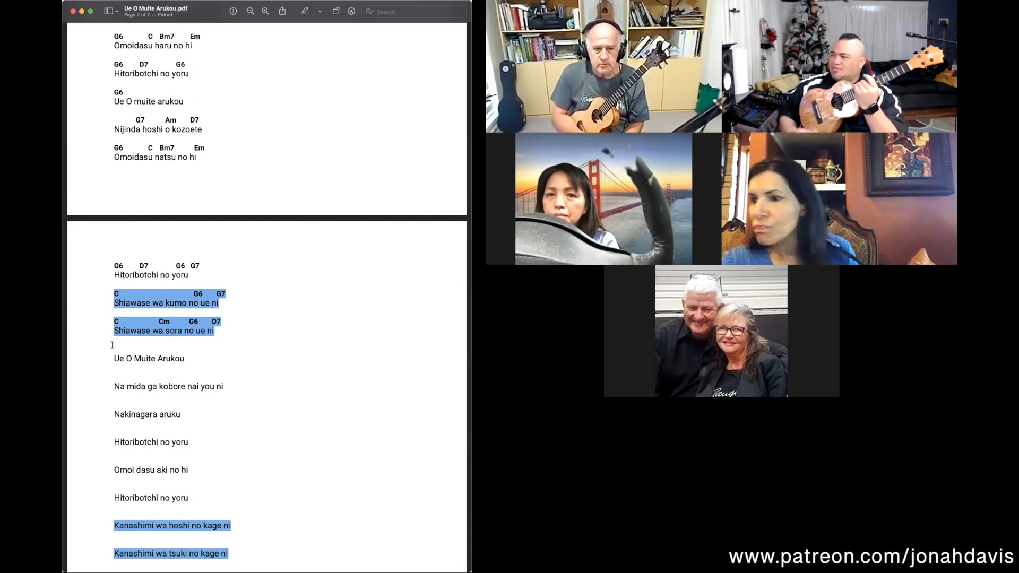
pyautogui.scroll(-3)
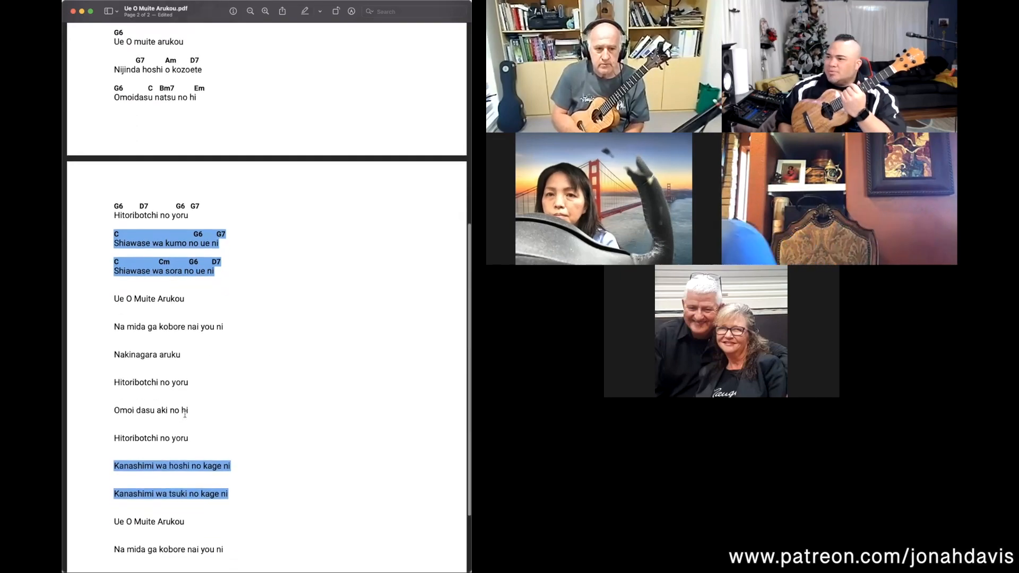
pyautogui.scroll(-3)
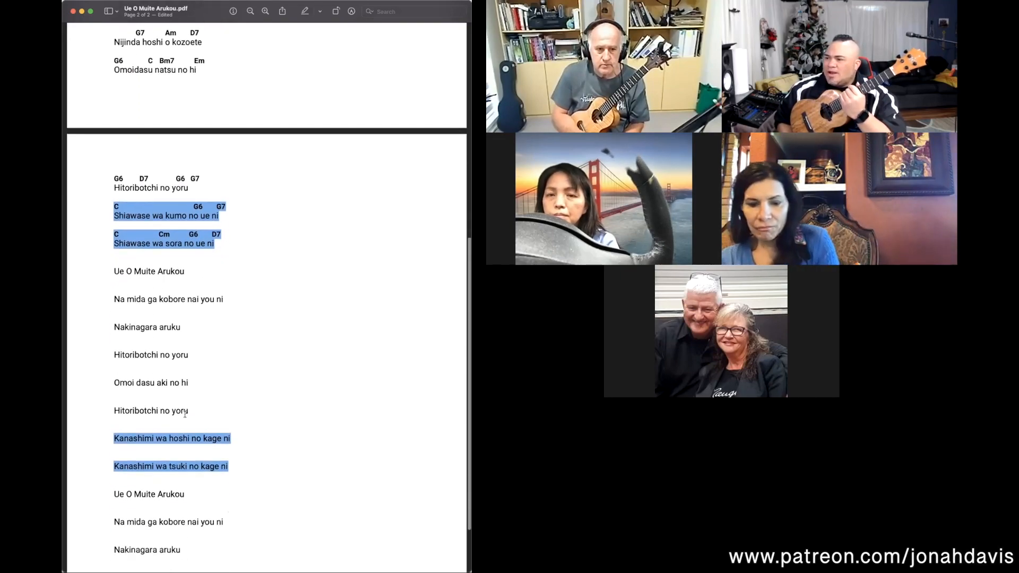